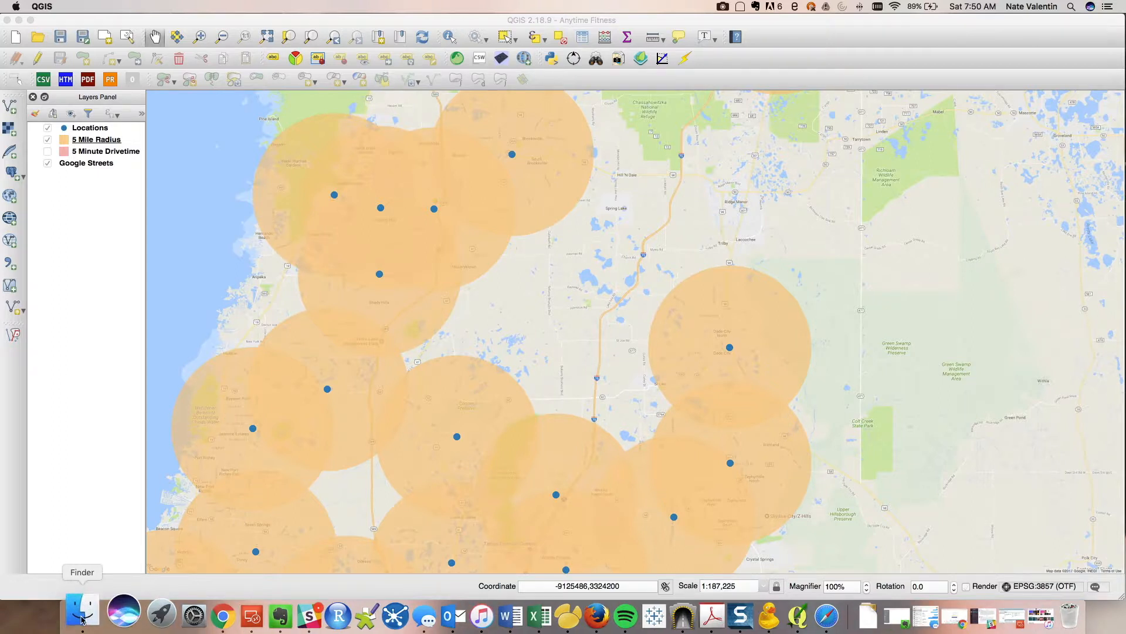
- Browse the mounted server through public_html > content > demo to the empty anytime_fitness folder
click(81, 613)
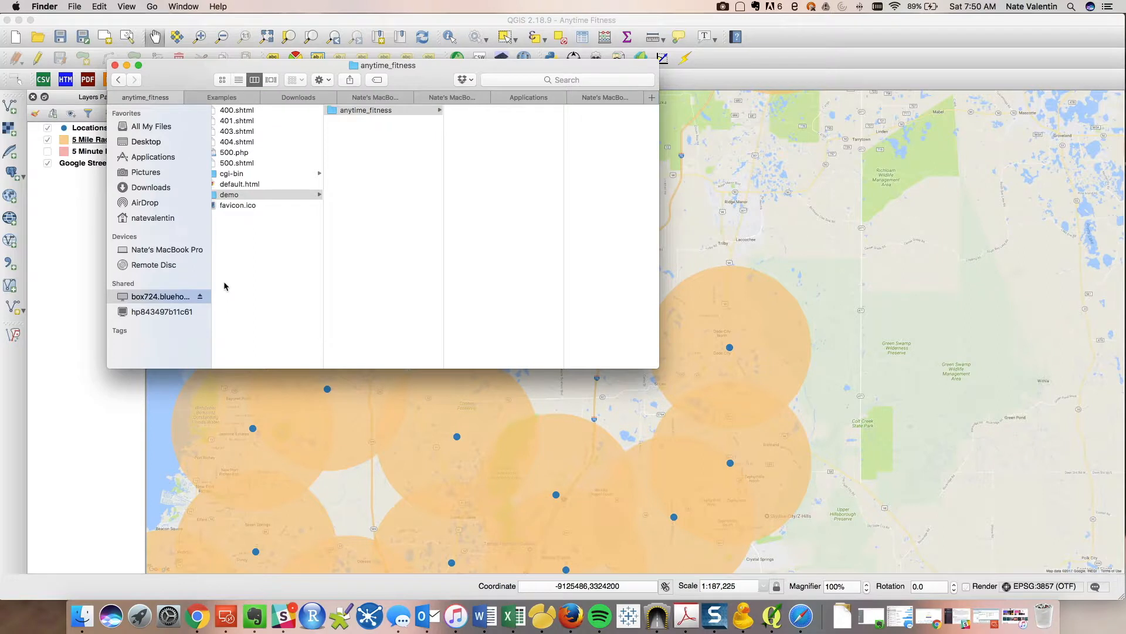
mouse_move(231, 285)
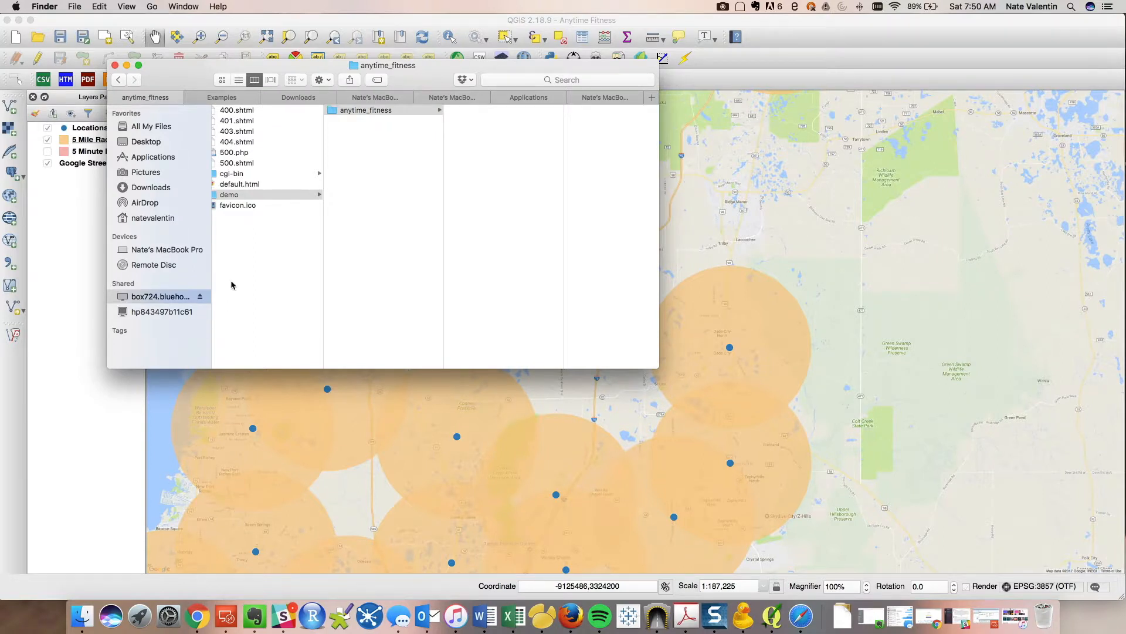
click(230, 194)
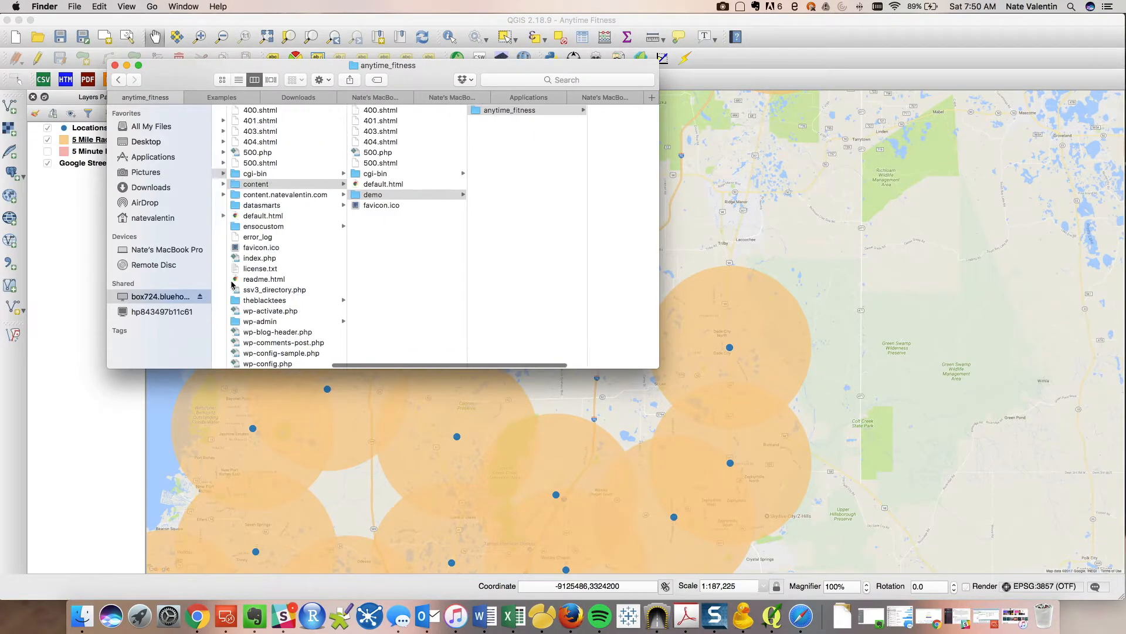
click(160, 296)
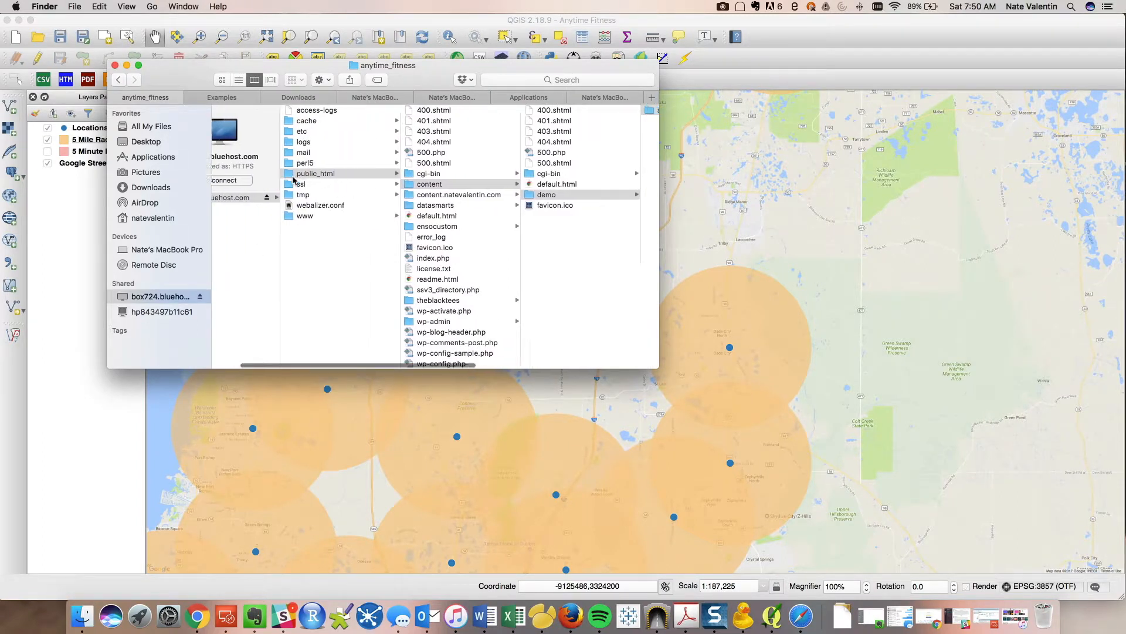
click(546, 193)
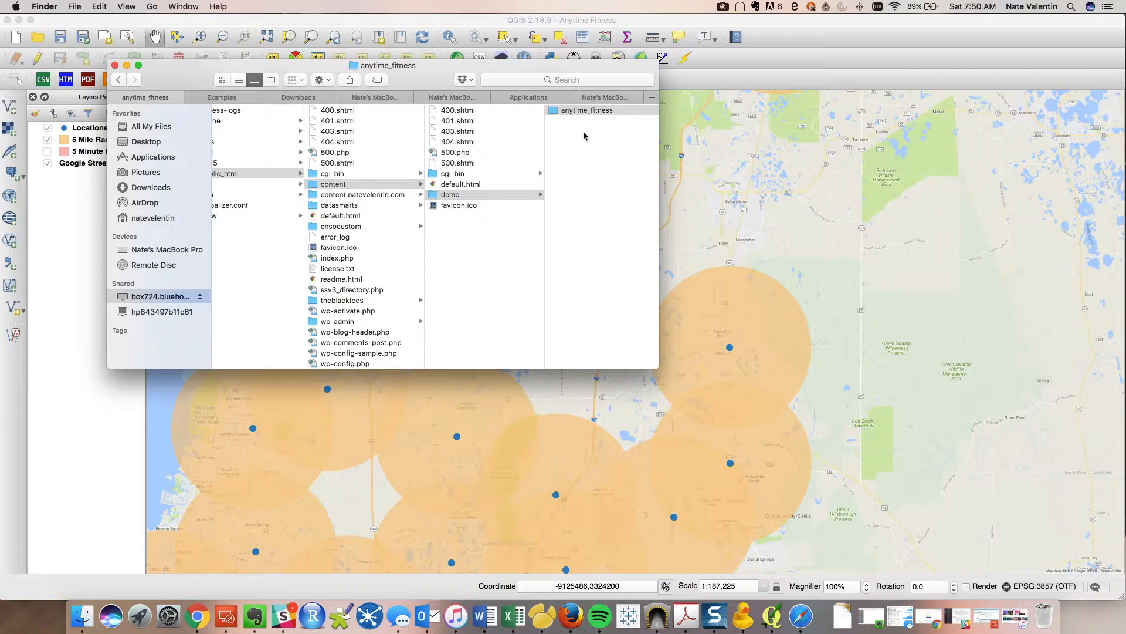
mouse_move(115, 613)
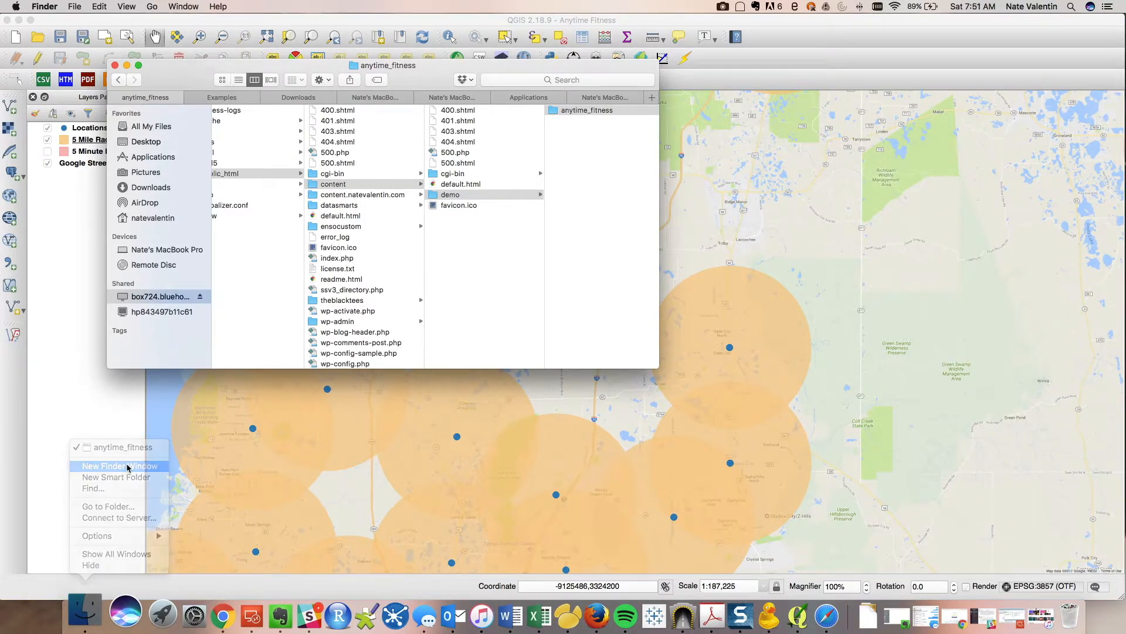
- Open a second Finder window at Desktop > 5 Minute Analyst > the qgis2web export folder
click(116, 466)
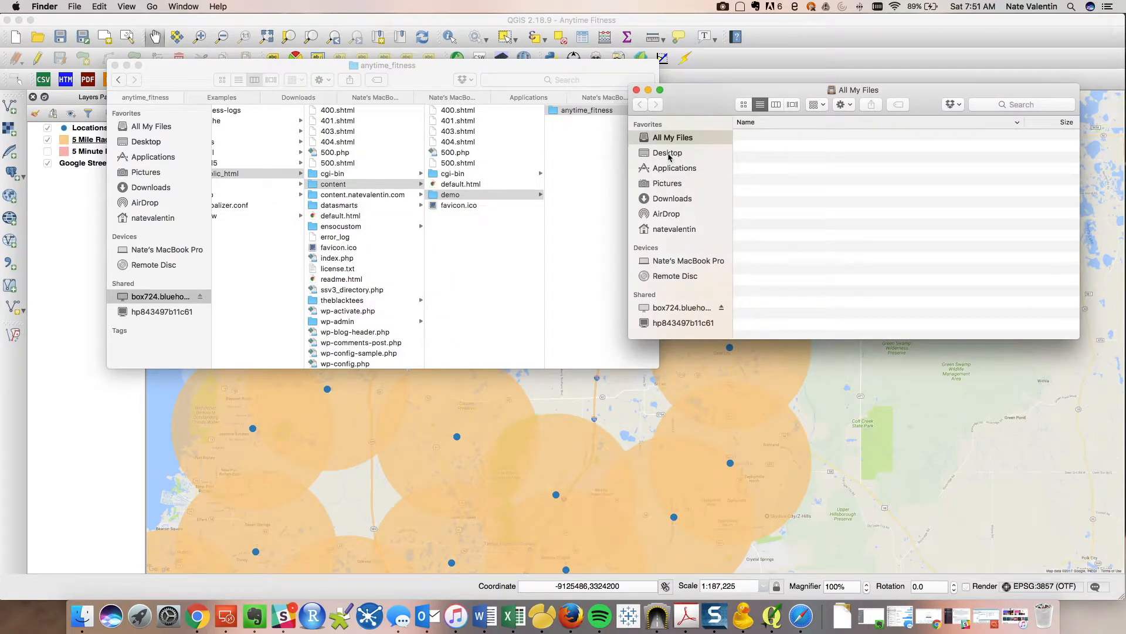
click(667, 152)
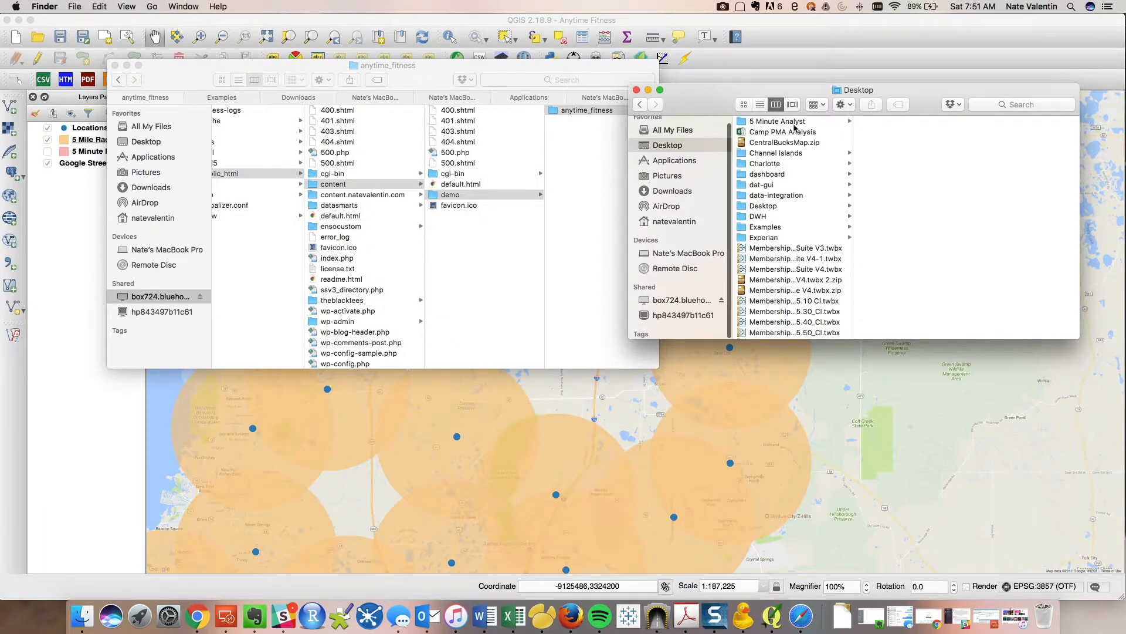
click(776, 121)
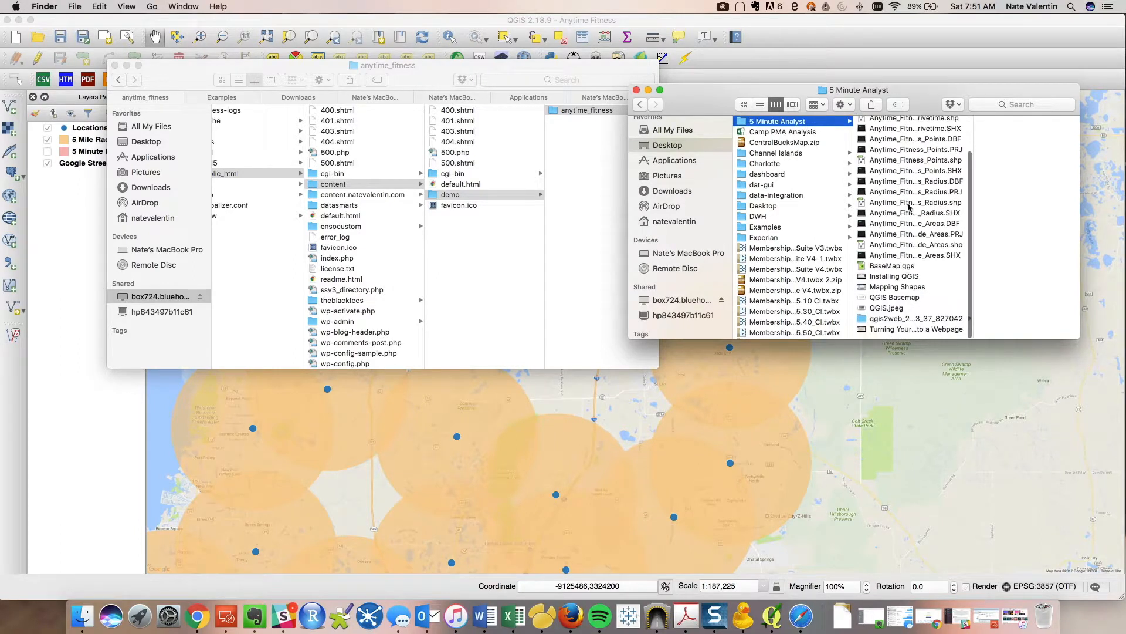
click(916, 317)
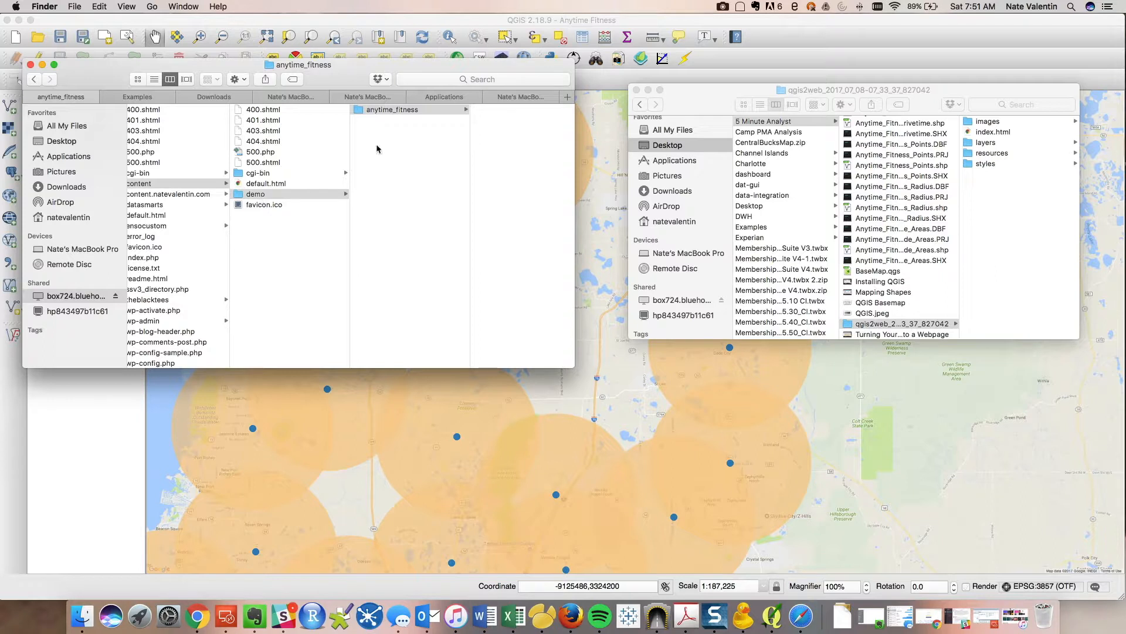
mouse_move(1019, 194)
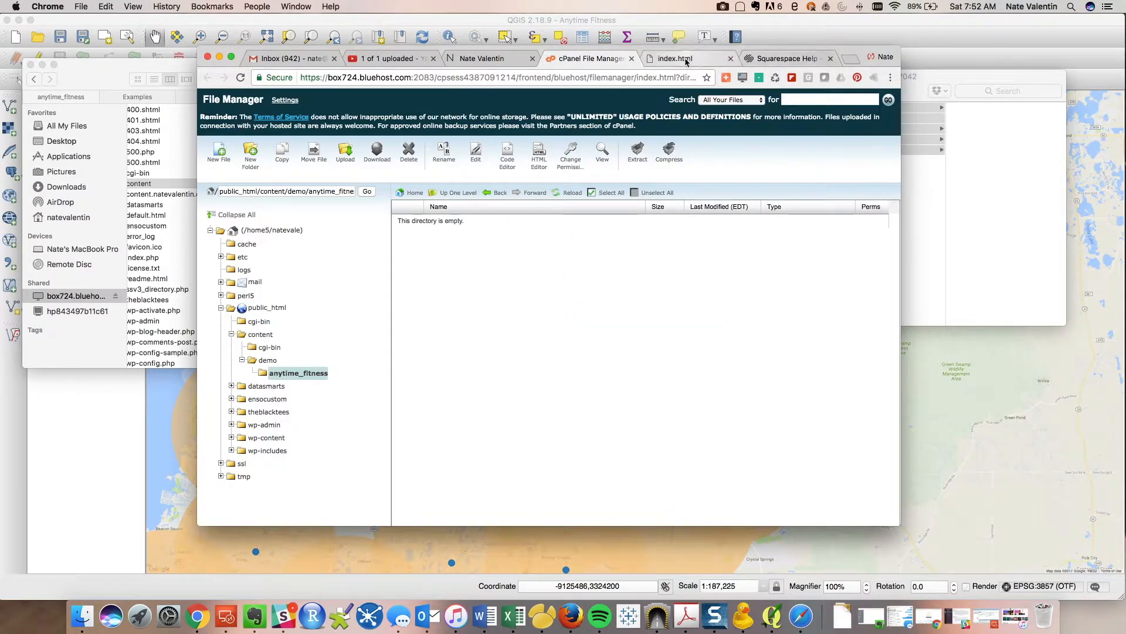
- Point the local map tab to content.natevalentin.com/demo/anytime_fitness
click(676, 59)
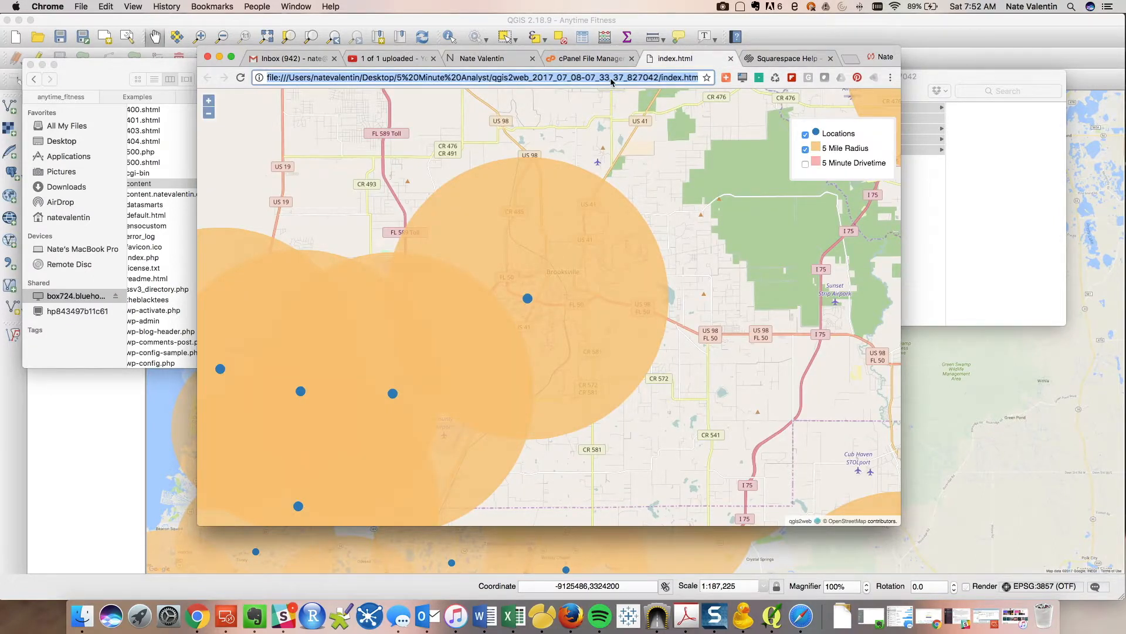
text(content.natevalentin.com)
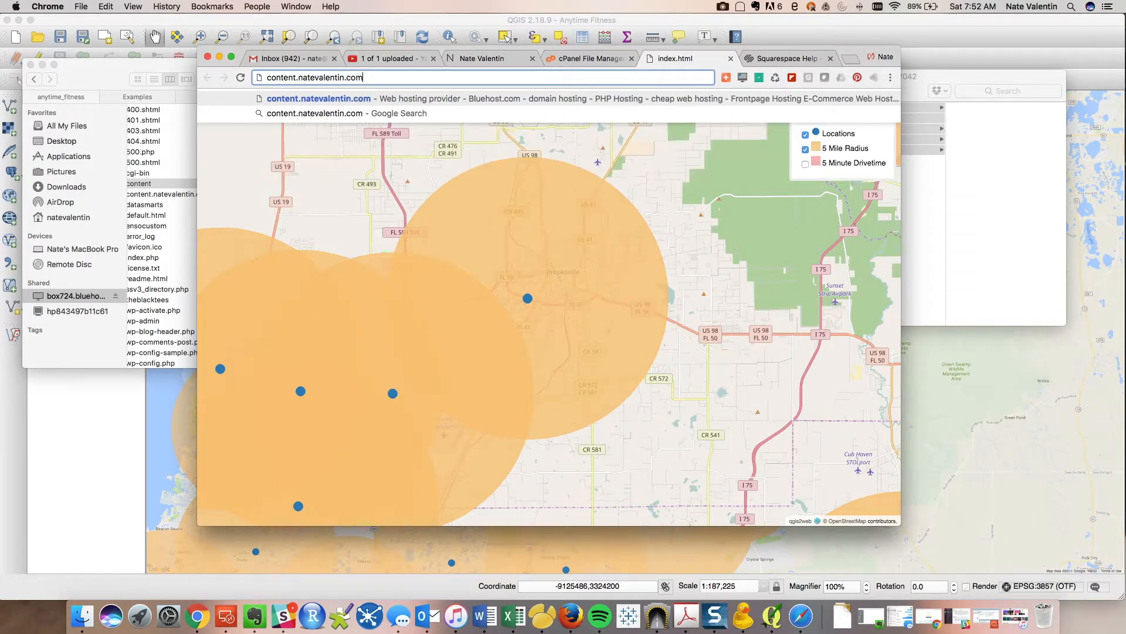
text(/demo)
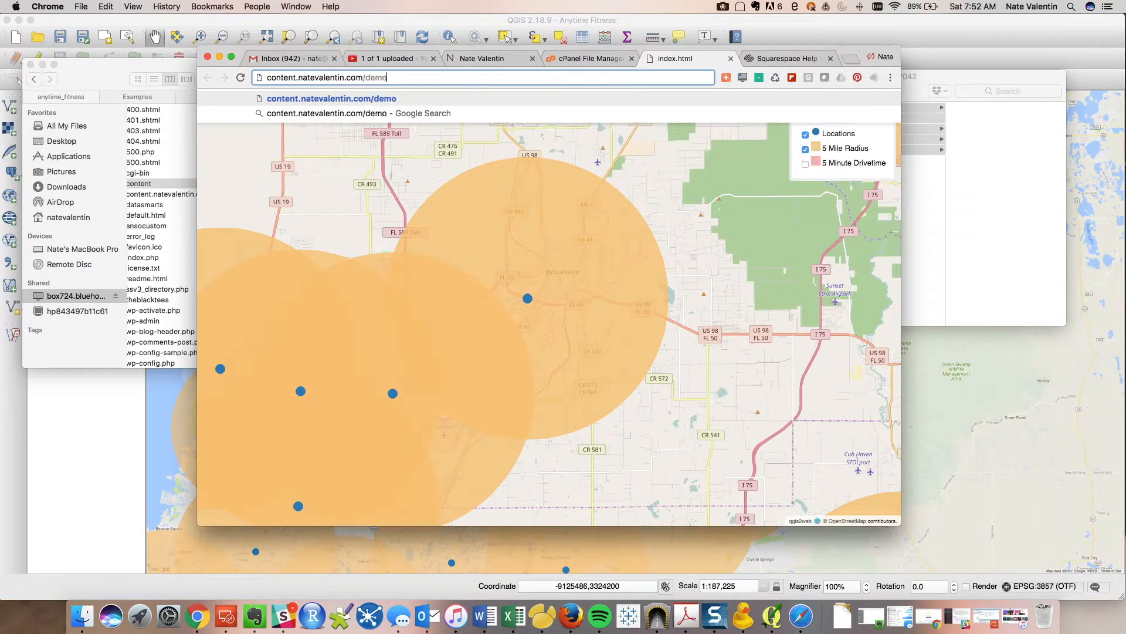
text(/anytime_fitness/)
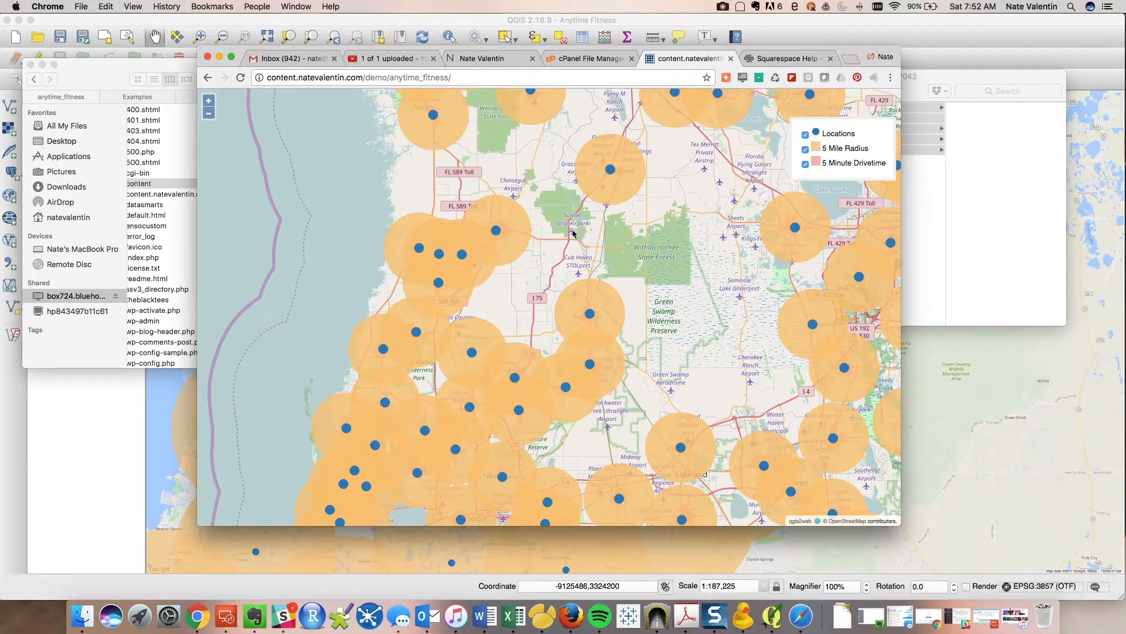
mouse_move(473, 149)
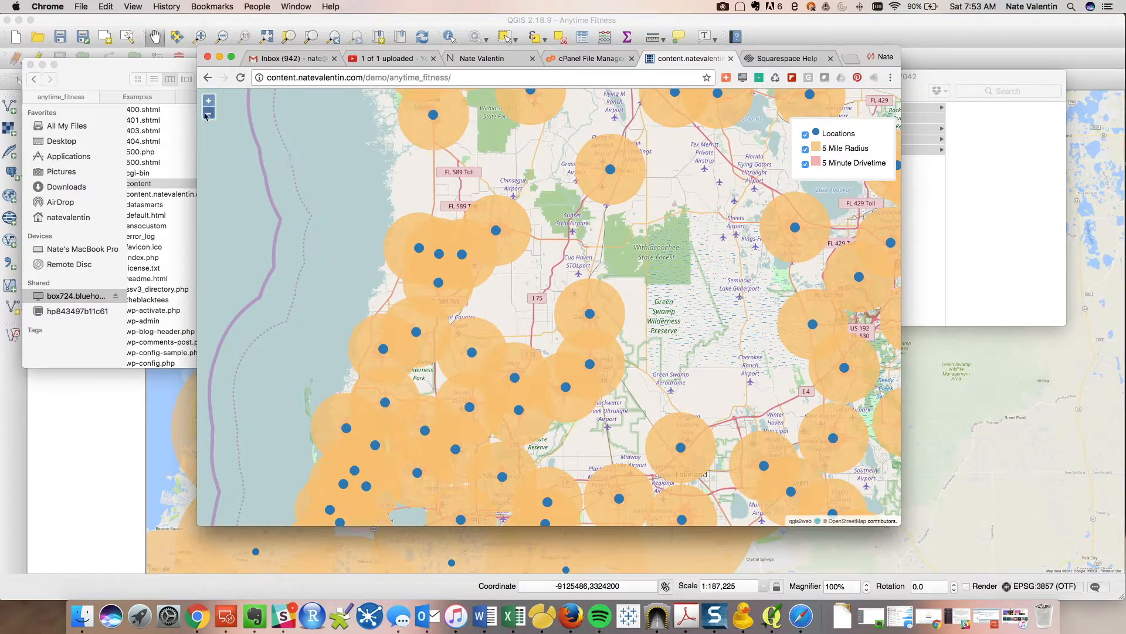
- Zoom out to Florida, view the Lake City drive-time area without radii, then restore the 5 Mile Radius layer
click(209, 116)
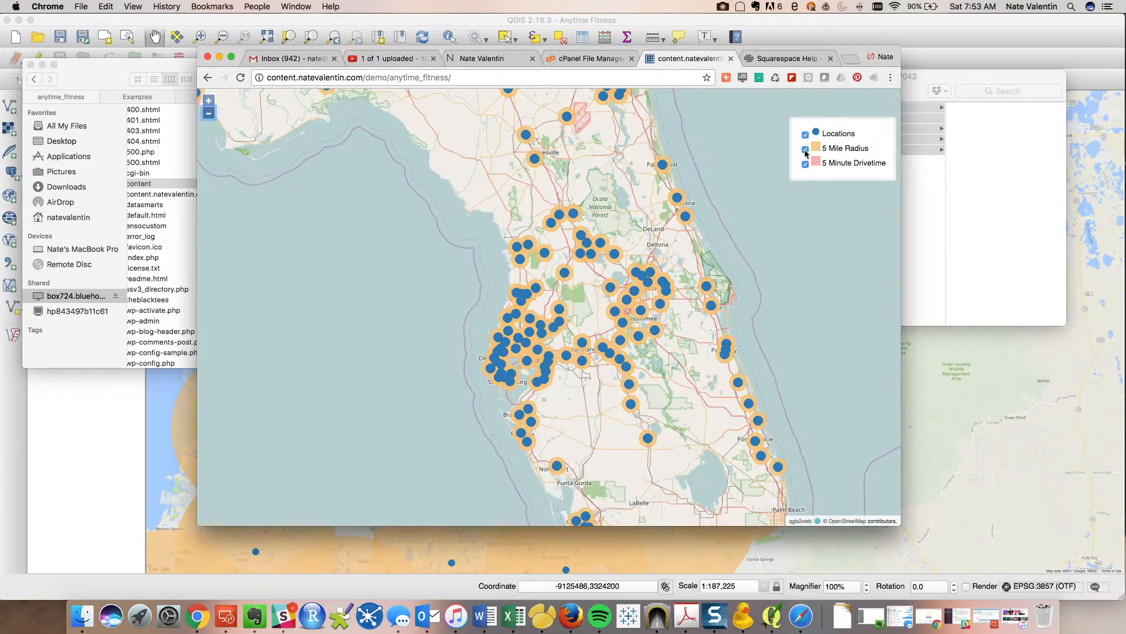
click(804, 149)
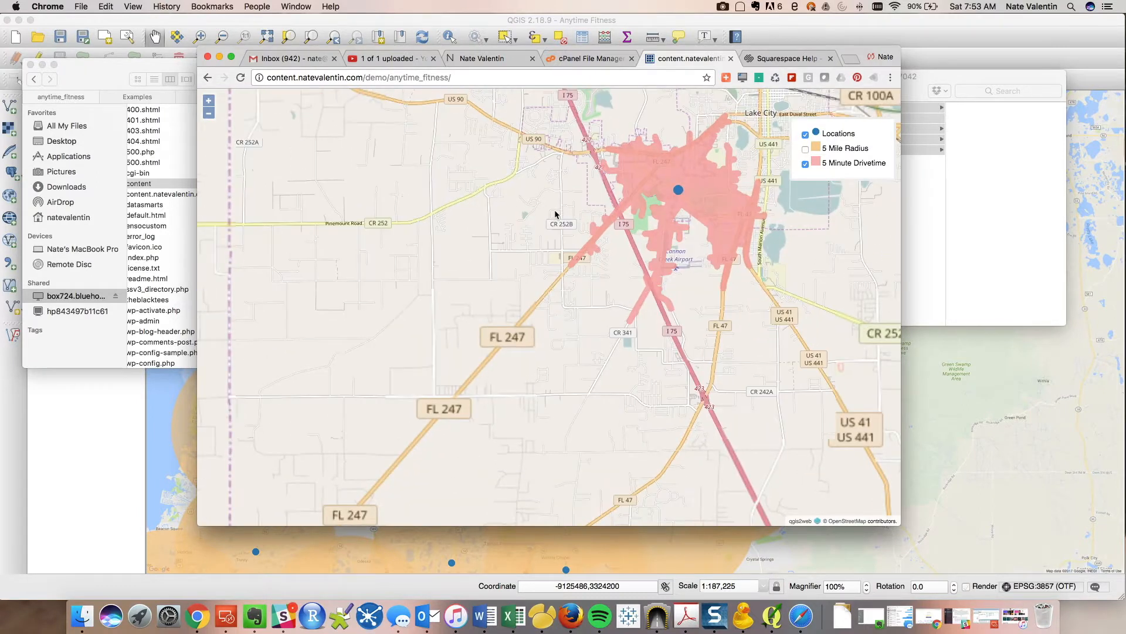
drag(677, 190, 460, 271)
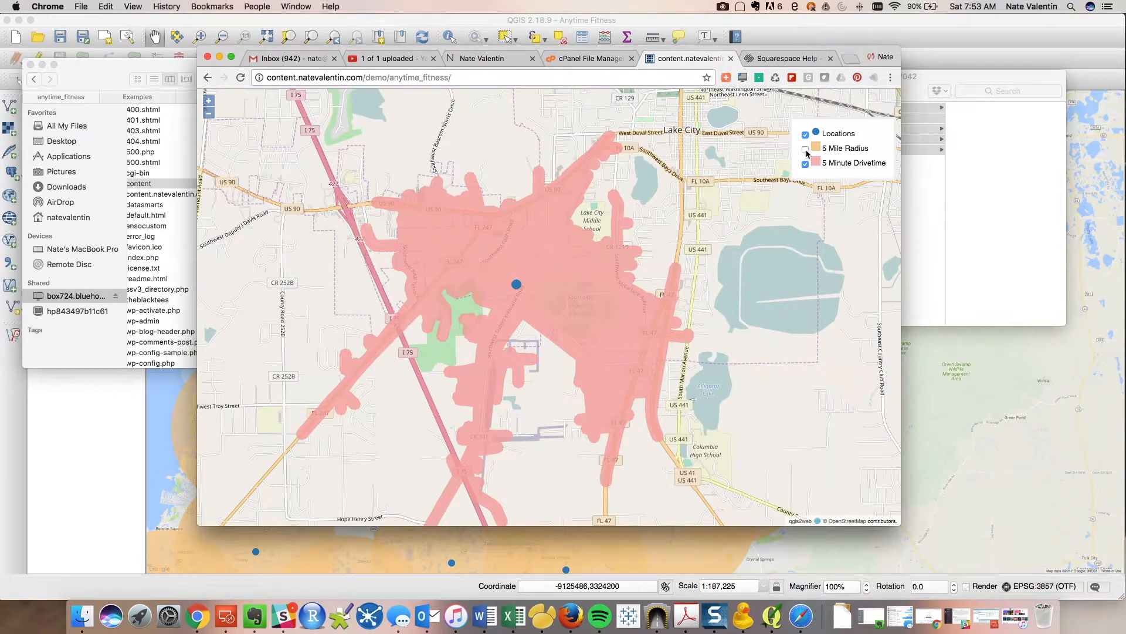
click(805, 148)
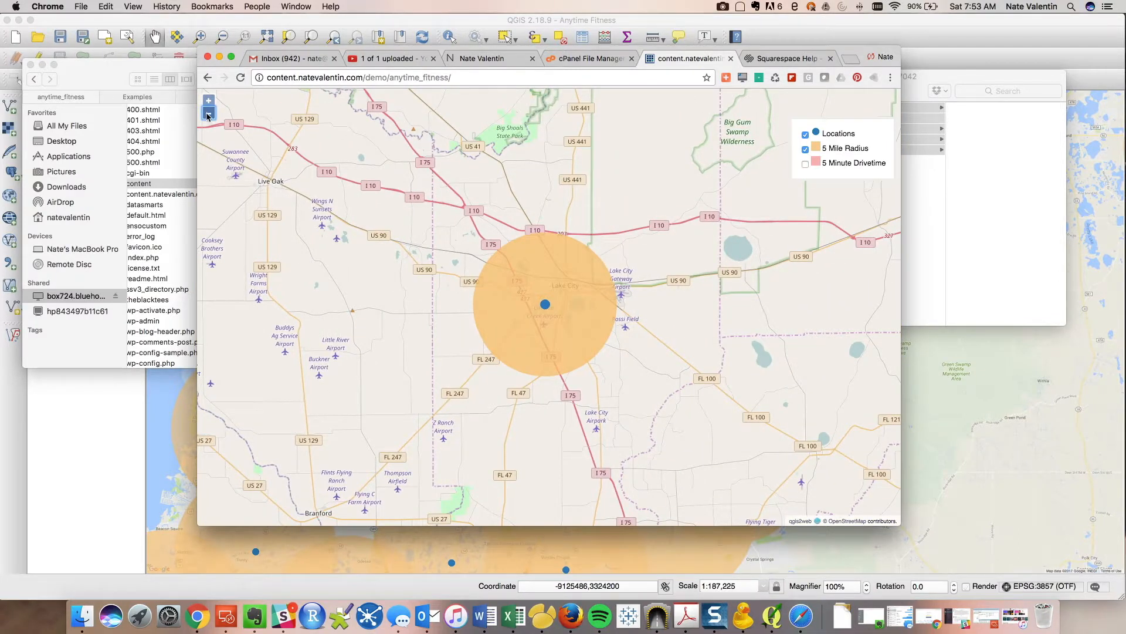
- Hide the Locations points and inspect the Auburndale gym's radius popup
click(209, 114)
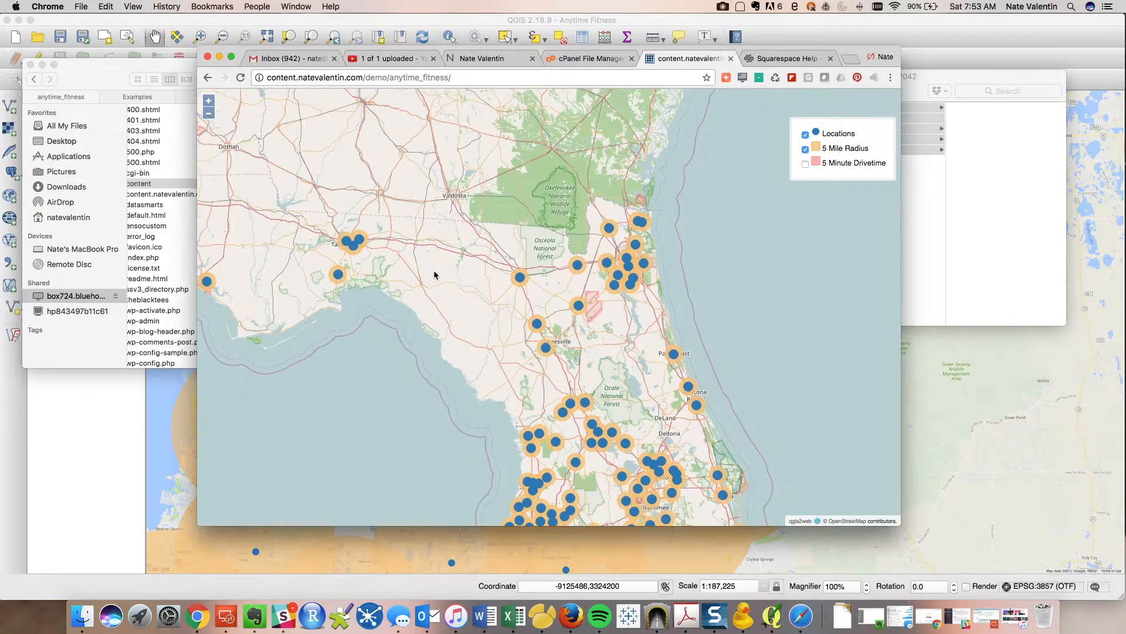
click(805, 133)
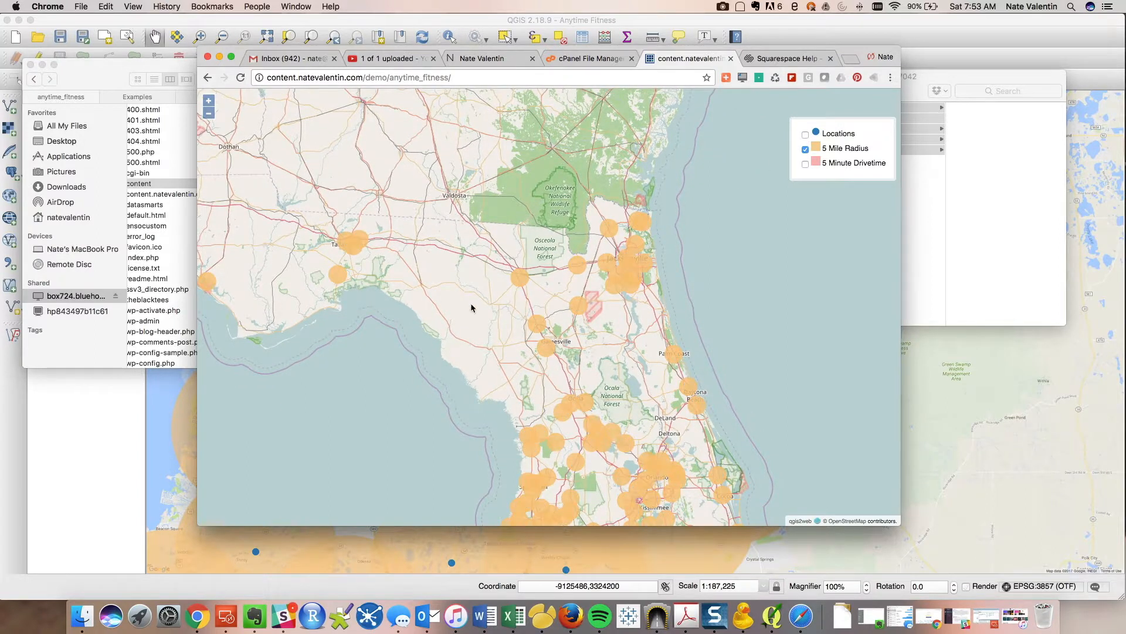
click(572, 419)
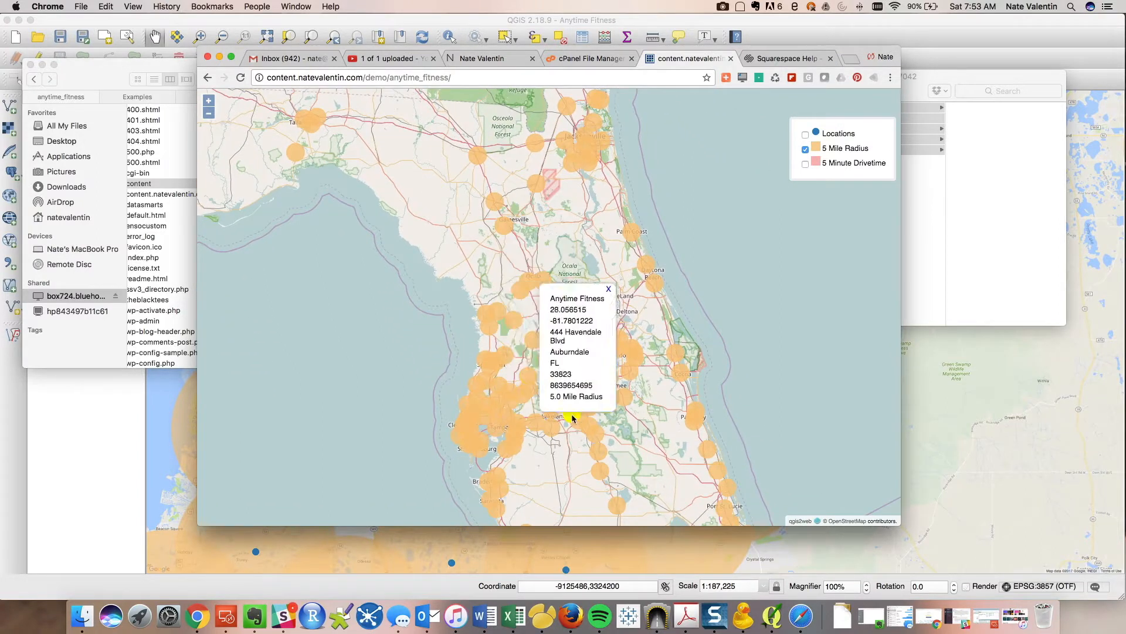
click(485, 441)
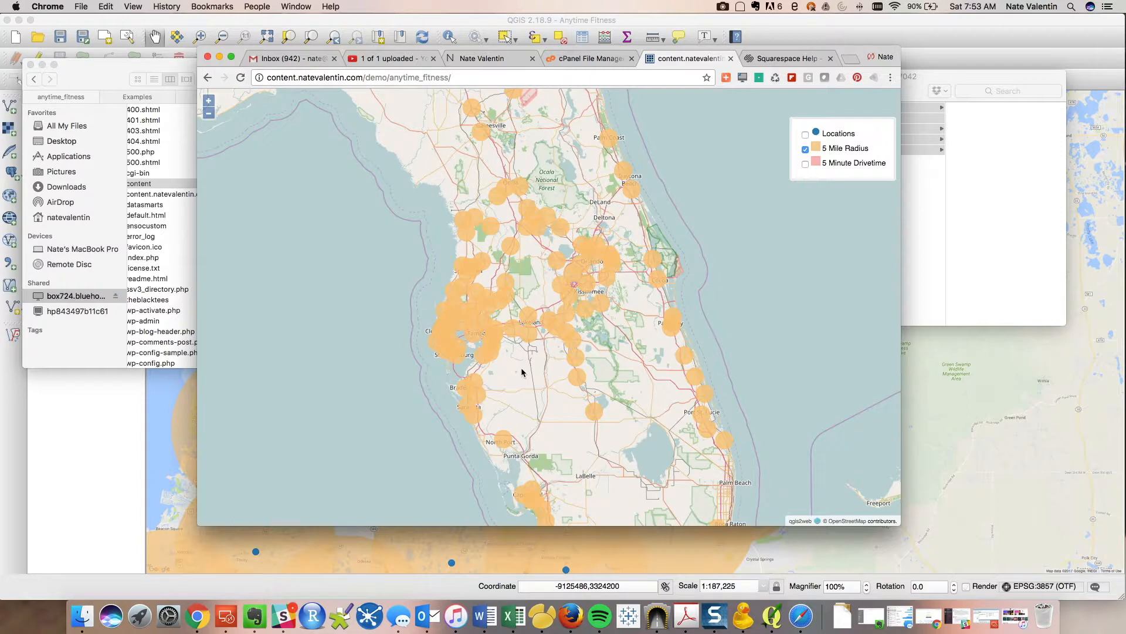
mouse_move(600, 451)
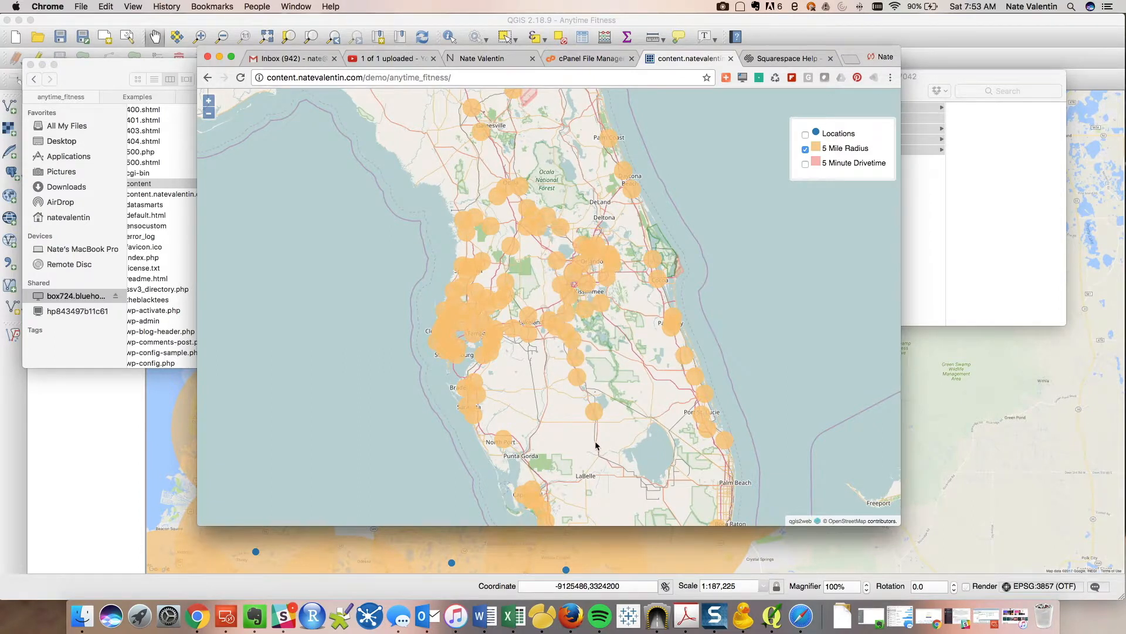
- Inspect the Sebastian and Lakeland radius popups, then zoom toward Bradenton
click(683, 358)
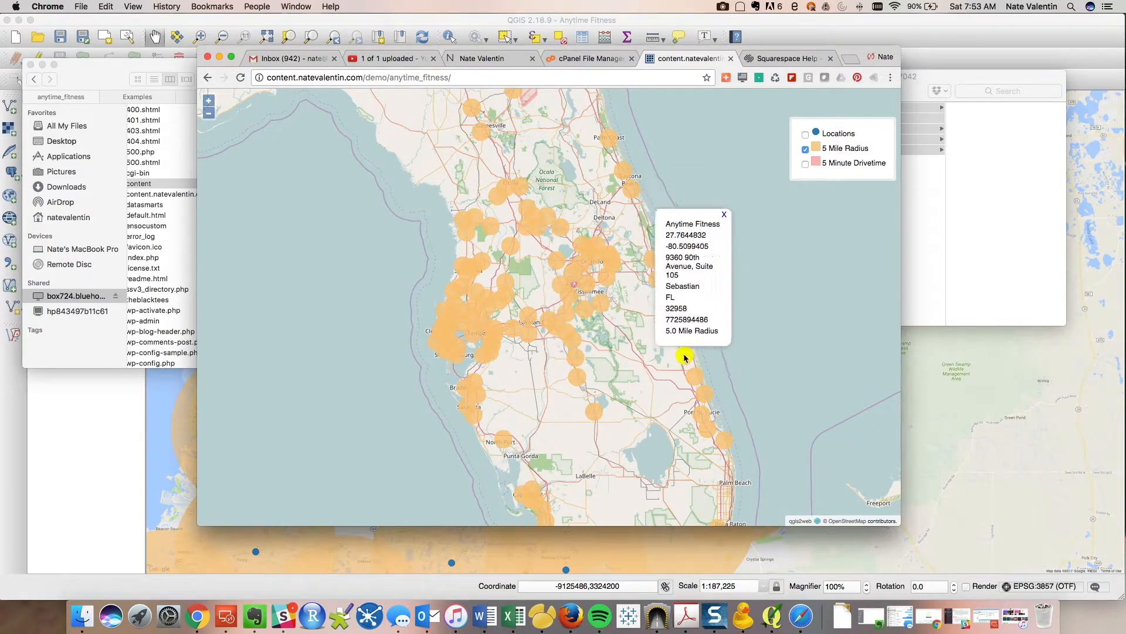
click(720, 437)
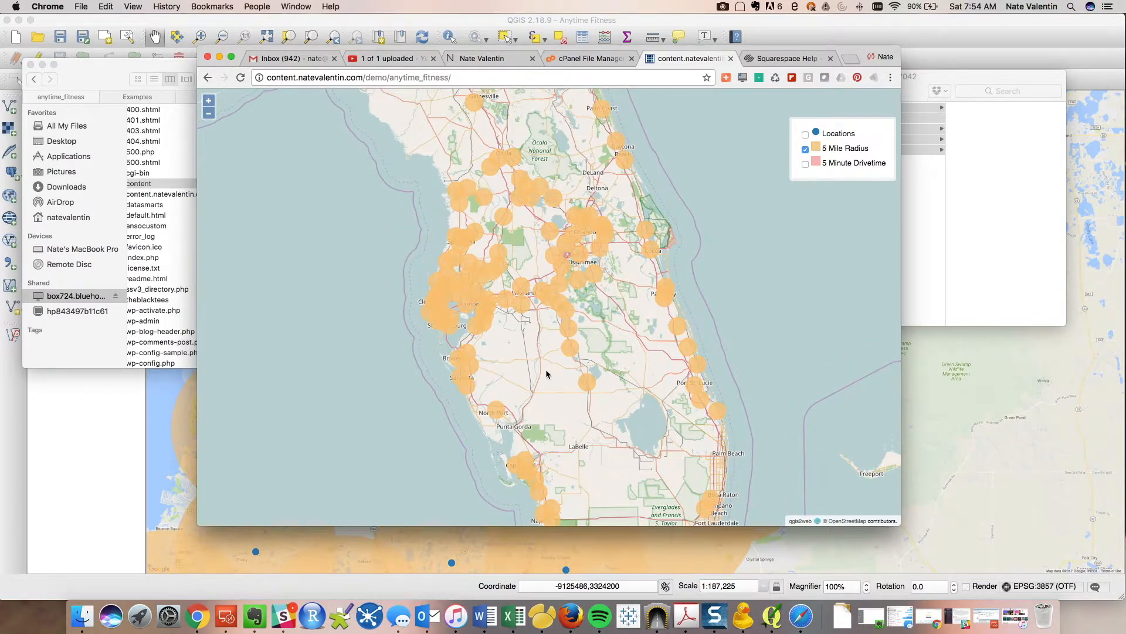
click(523, 291)
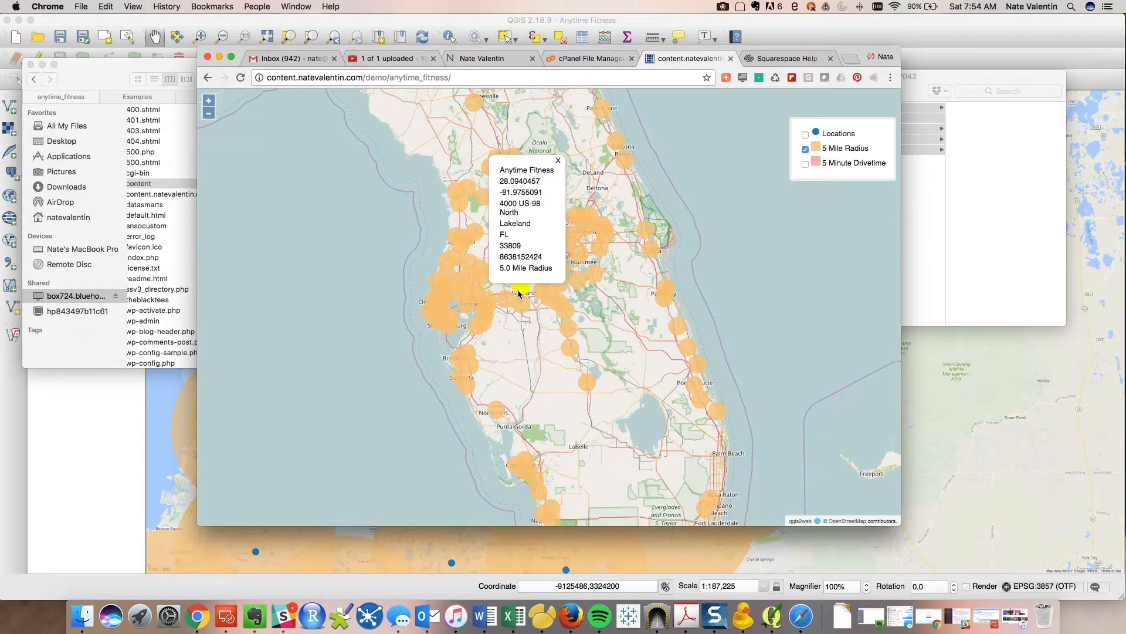
click(557, 161)
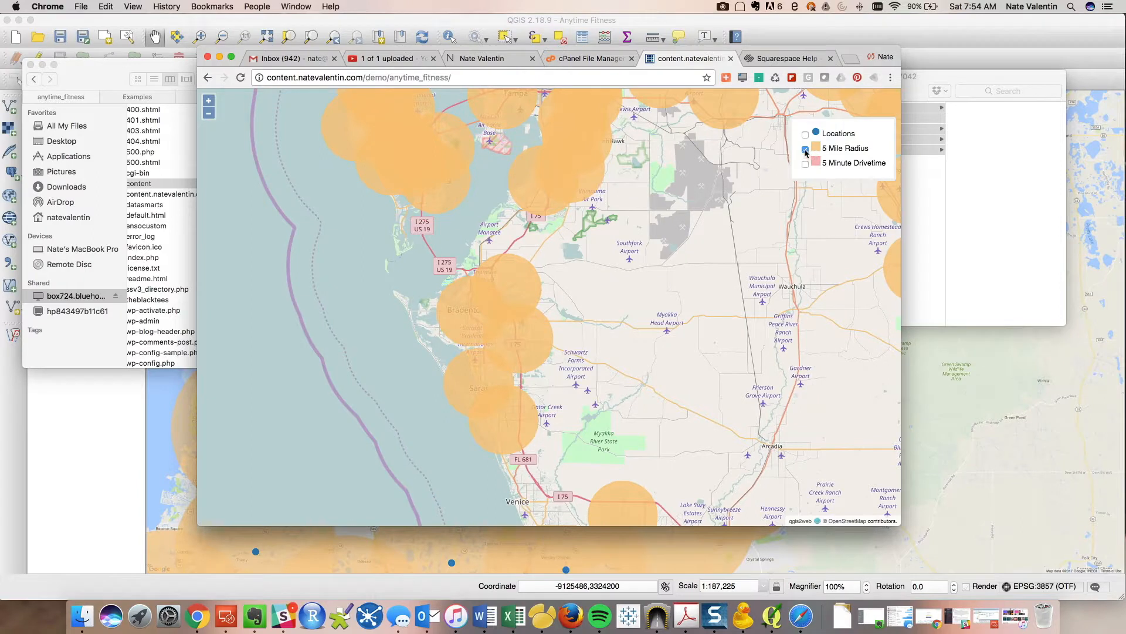
- Hide the 5 Mile Radius circles and view popups for the Bradenton and Sarasota gyms
click(804, 134)
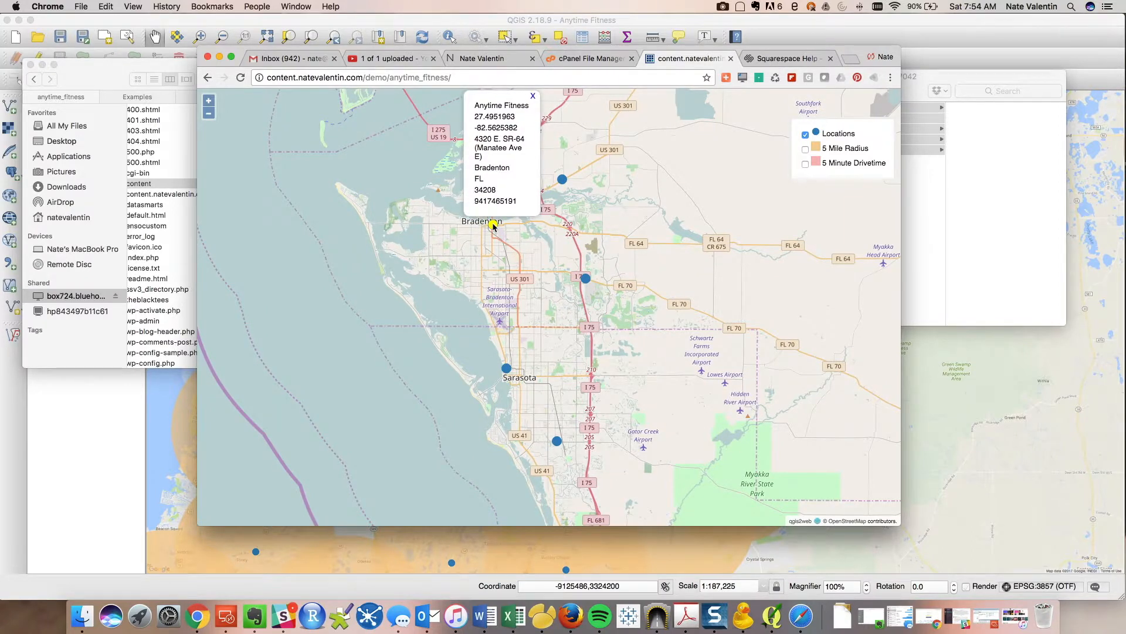
click(586, 279)
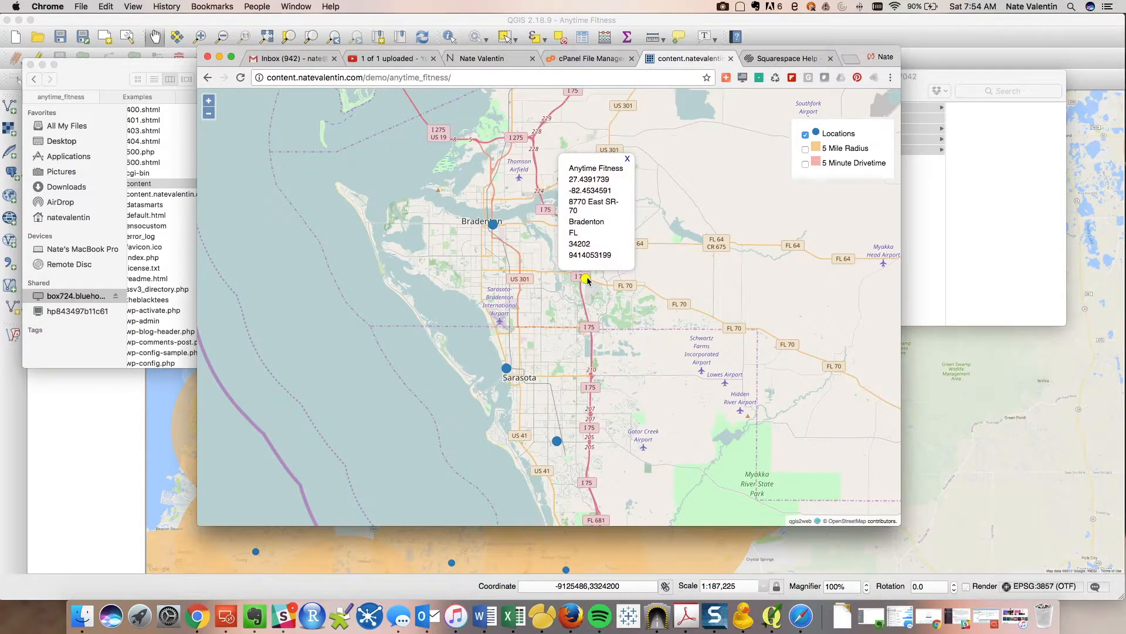
click(507, 369)
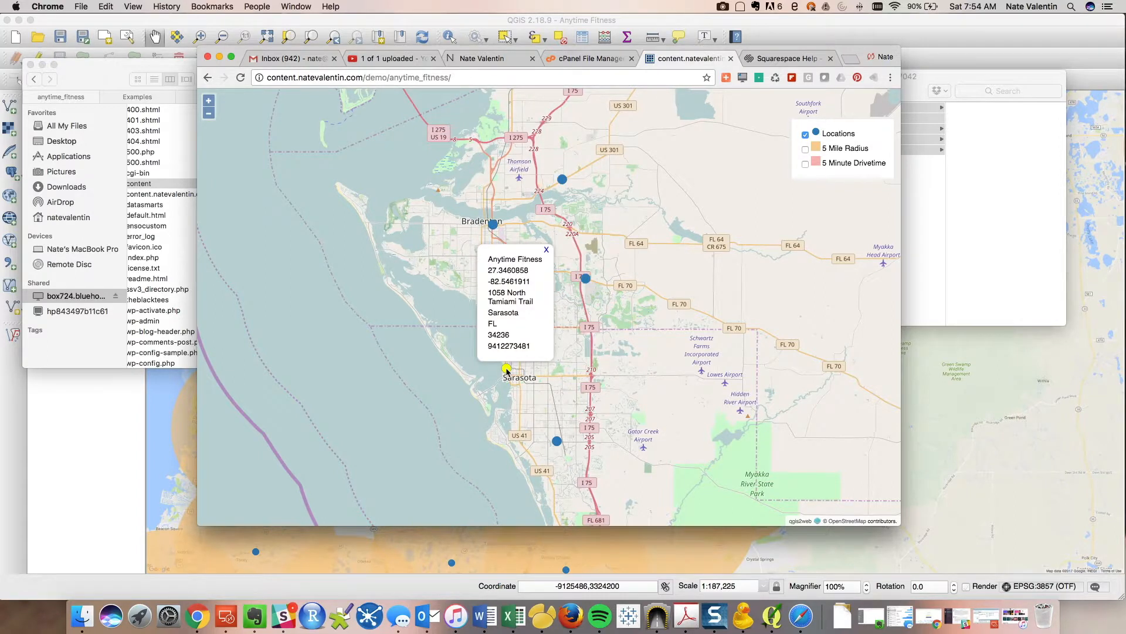
click(556, 440)
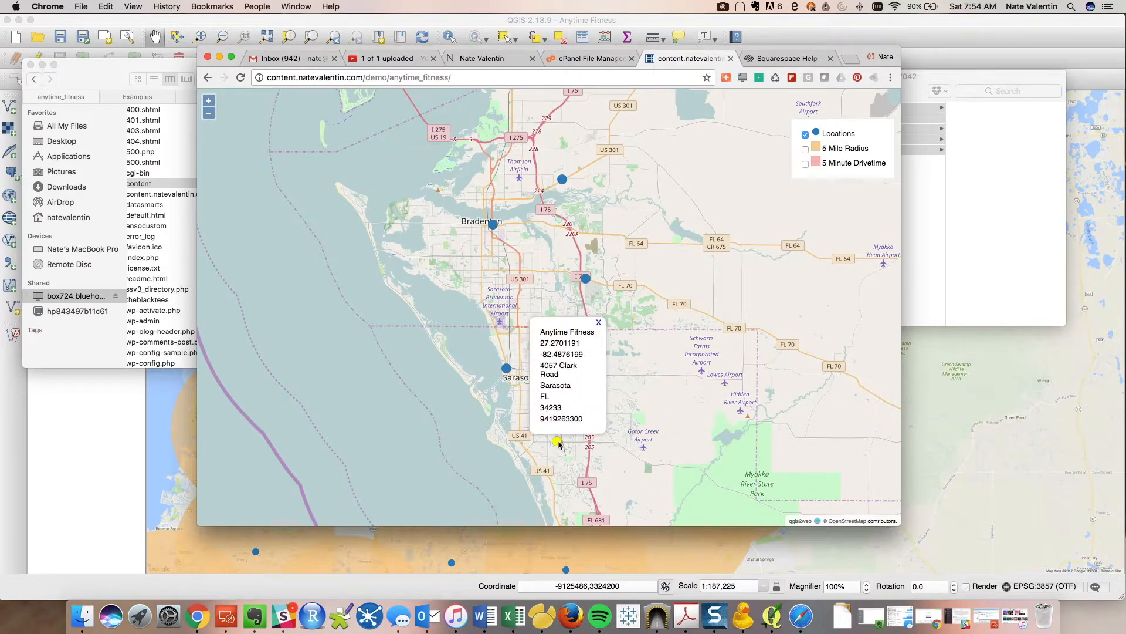
click(599, 322)
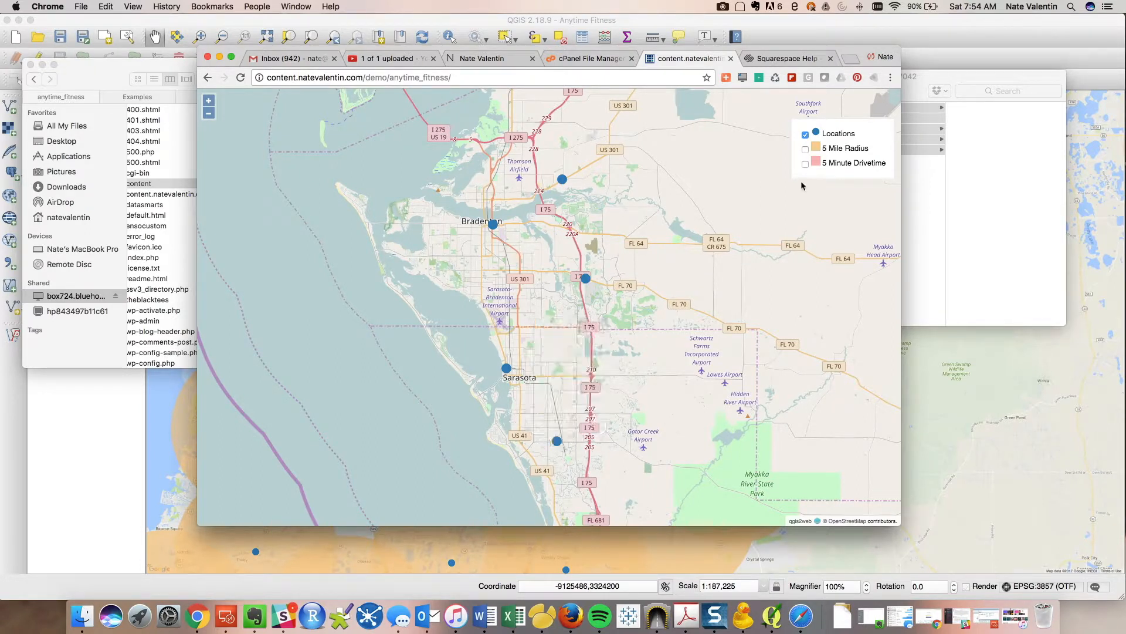
- Show the 5 Minute Drivetime areas around the Bradenton–Sarasota gyms
click(805, 163)
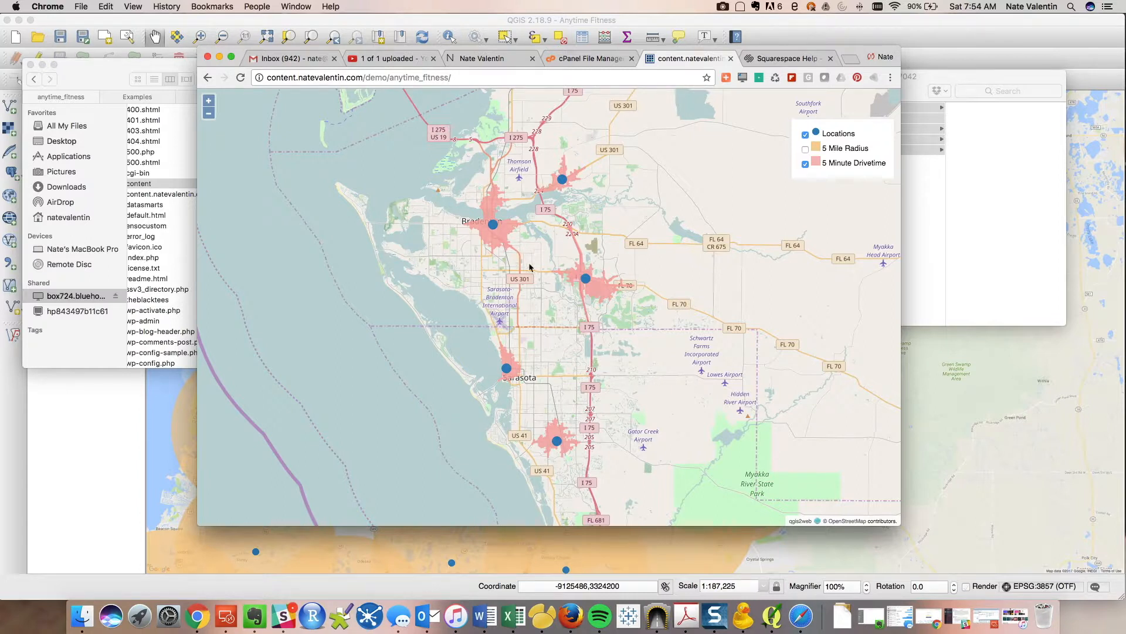
click(585, 279)
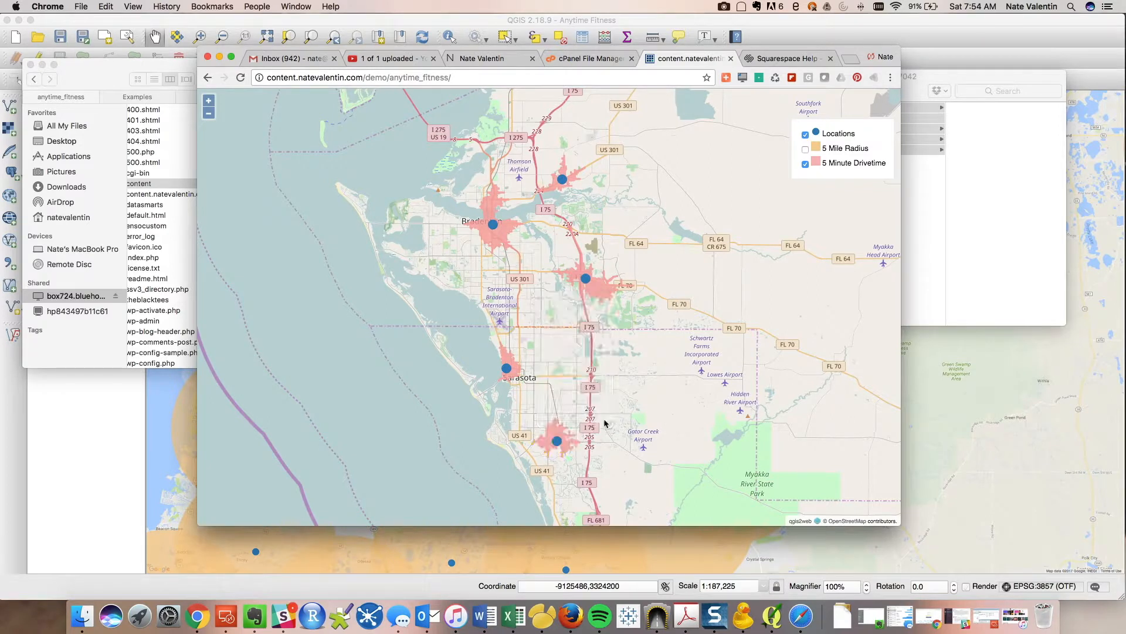
mouse_move(610, 374)
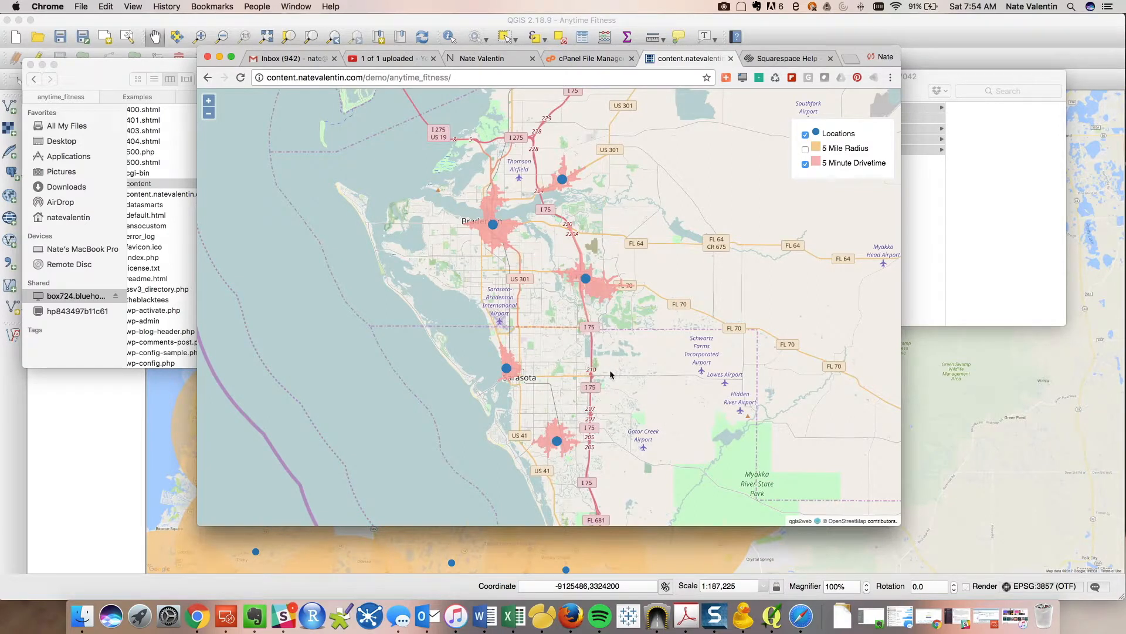